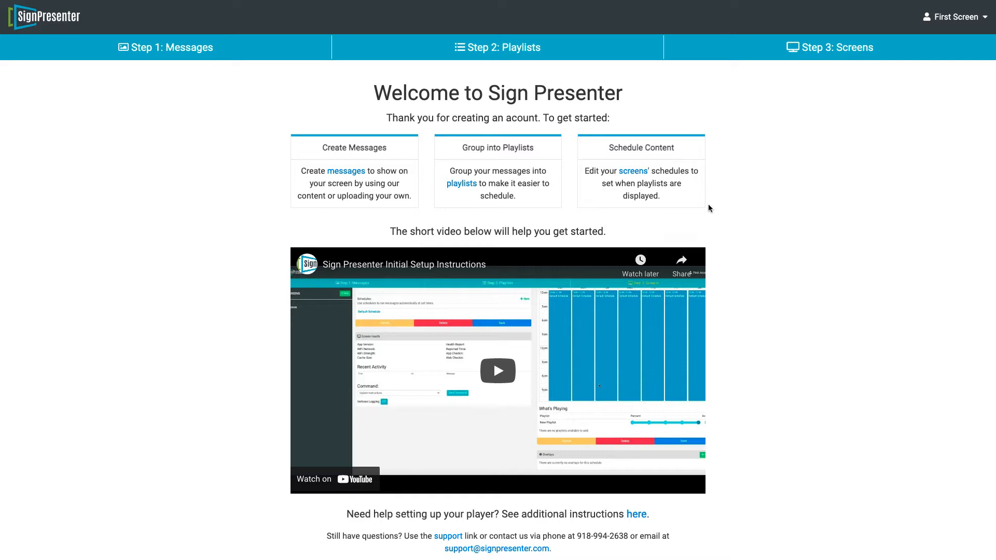
pyautogui.moveTo(359, 85)
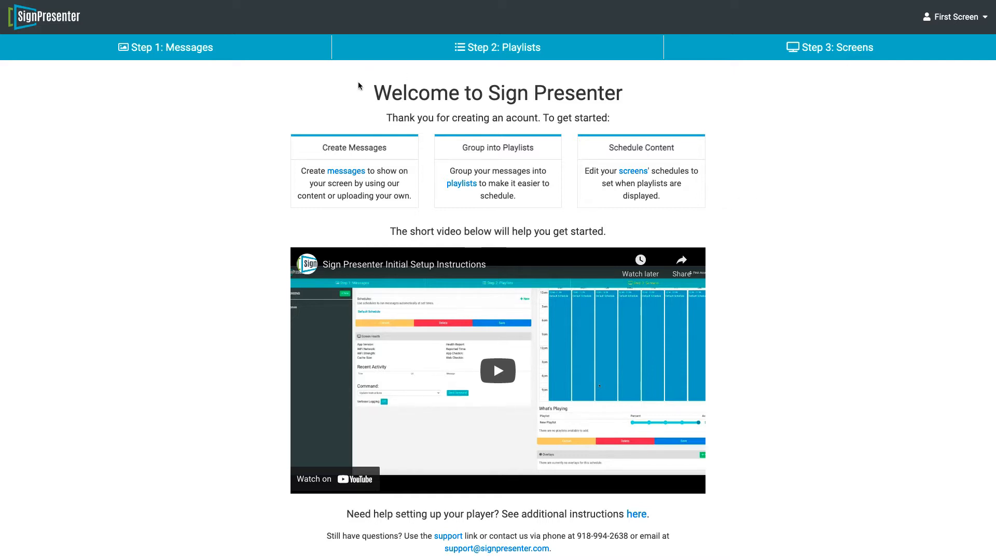
pyautogui.moveTo(129, 32)
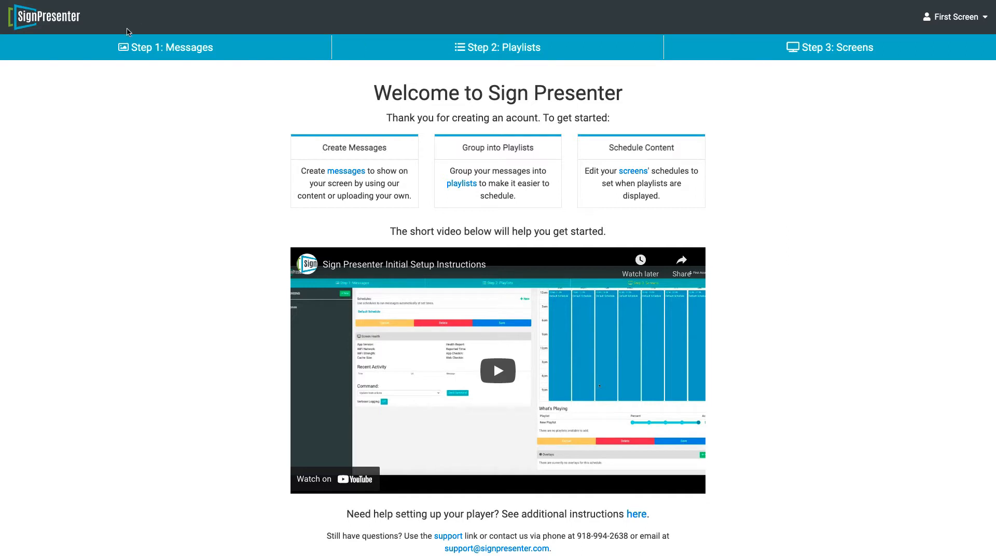
# Step: Start a new message using the Horizontal 16:9 layout
pyautogui.click(165, 48)
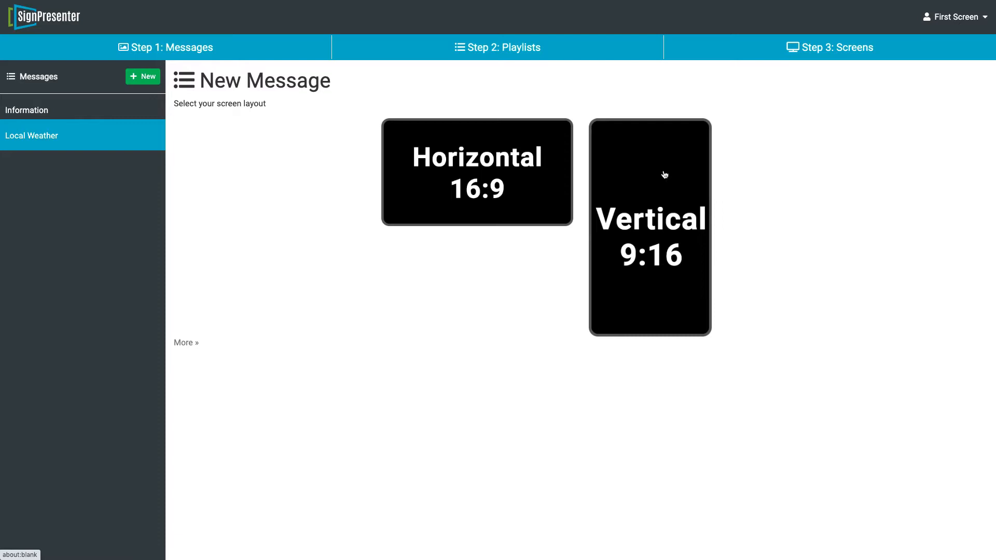
pyautogui.moveTo(456, 170)
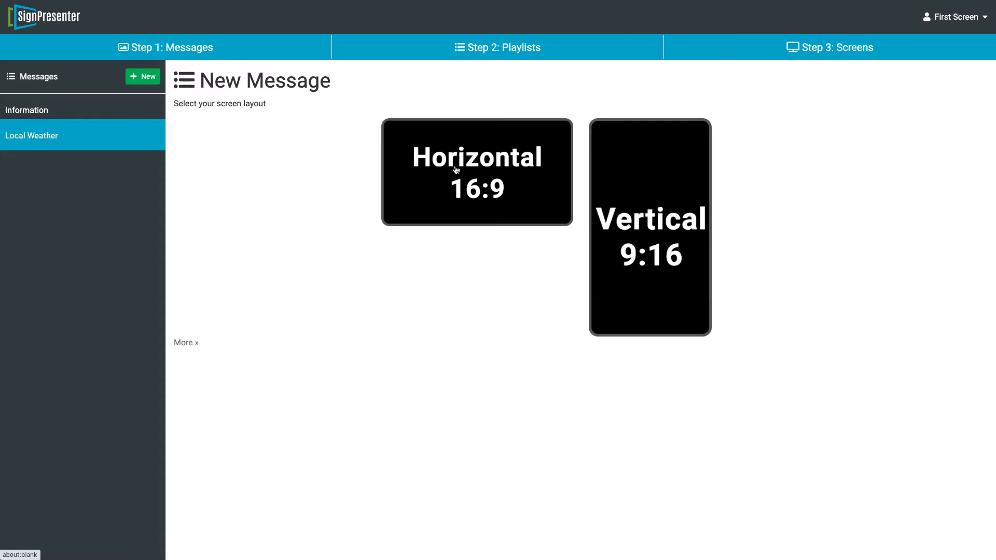
pyautogui.click(477, 171)
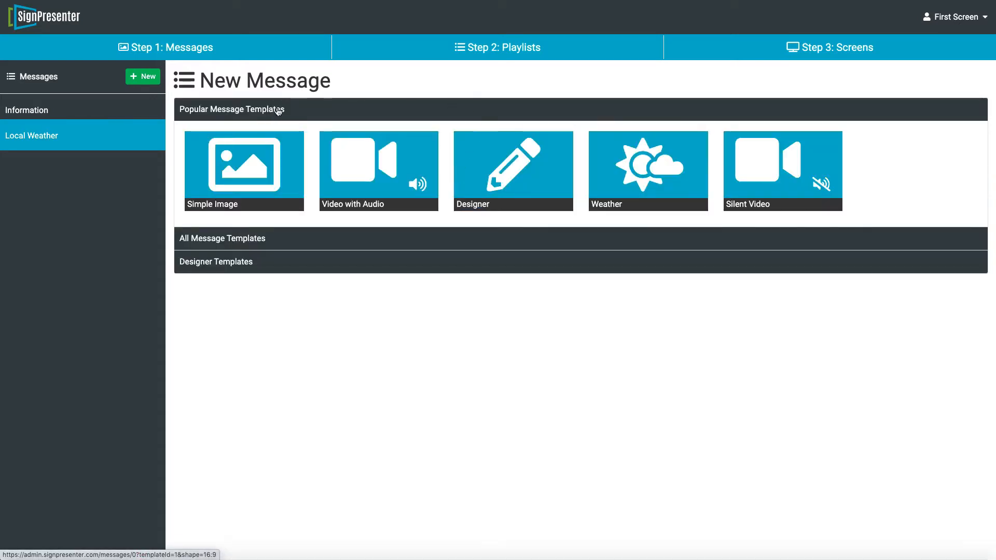
# Step: Begin a Simple Image message with category 'New' and name 'Message'
pyautogui.click(245, 170)
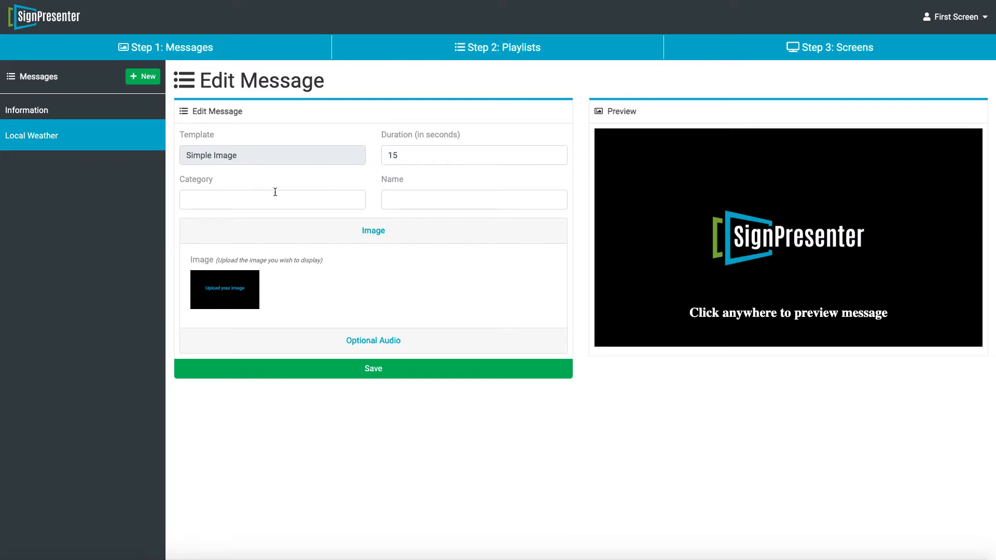
pyautogui.write('New')
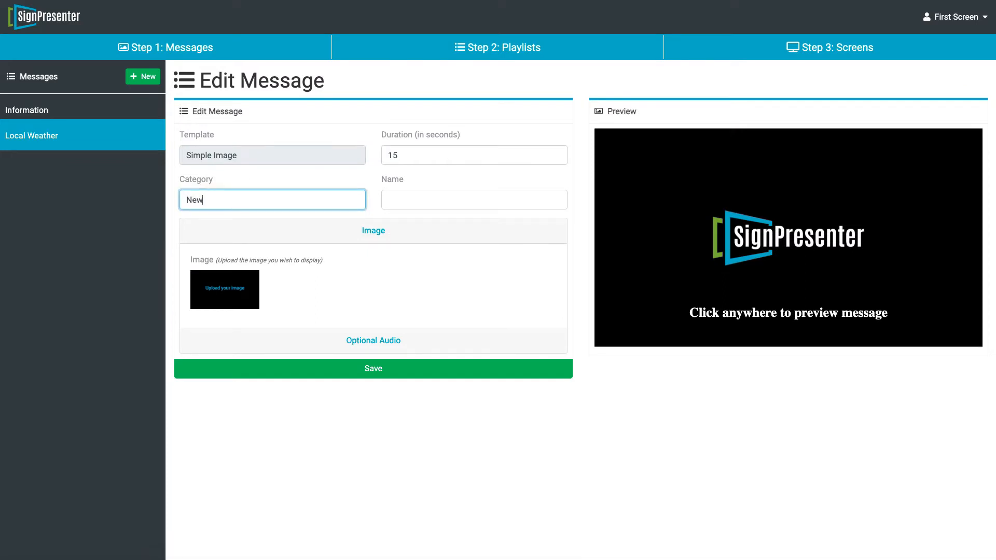
pyautogui.moveTo(366, 186)
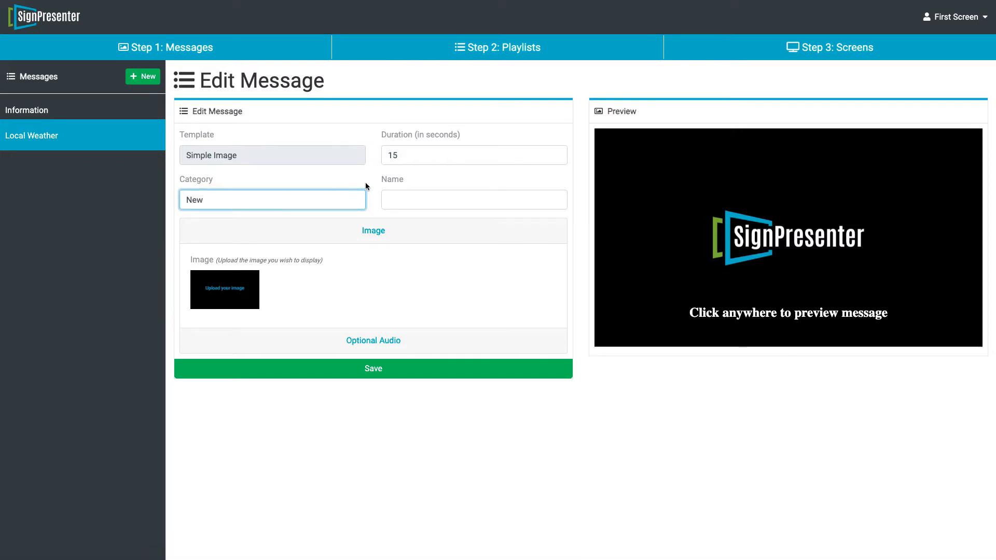
pyautogui.write('Message')
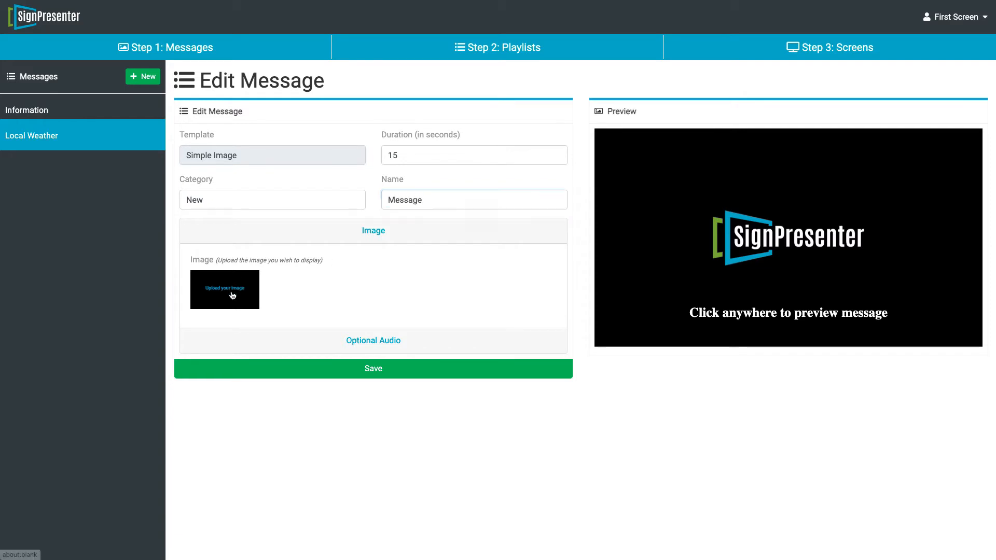
# Step: Upload 443-01.png as the message image and confirm the crop
pyautogui.click(224, 289)
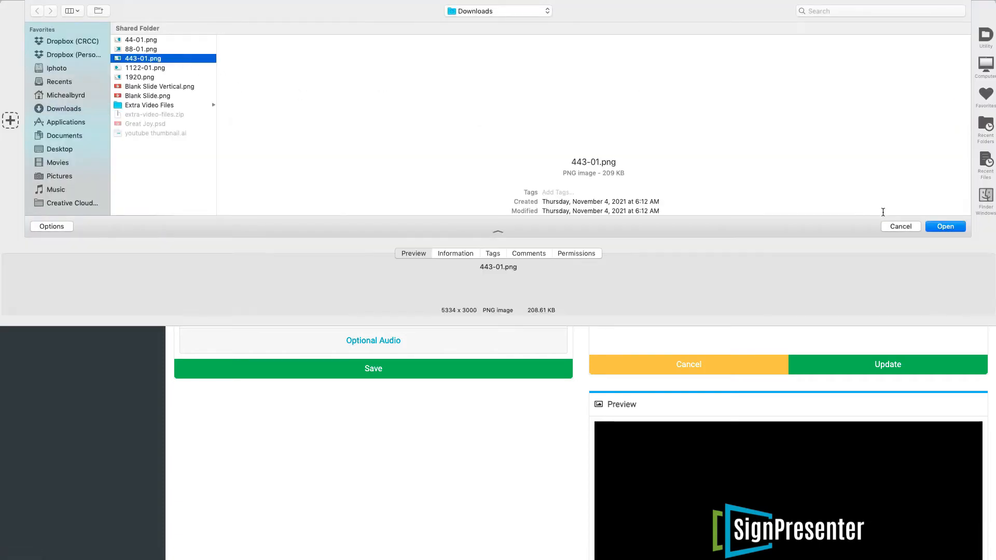
pyautogui.click(945, 226)
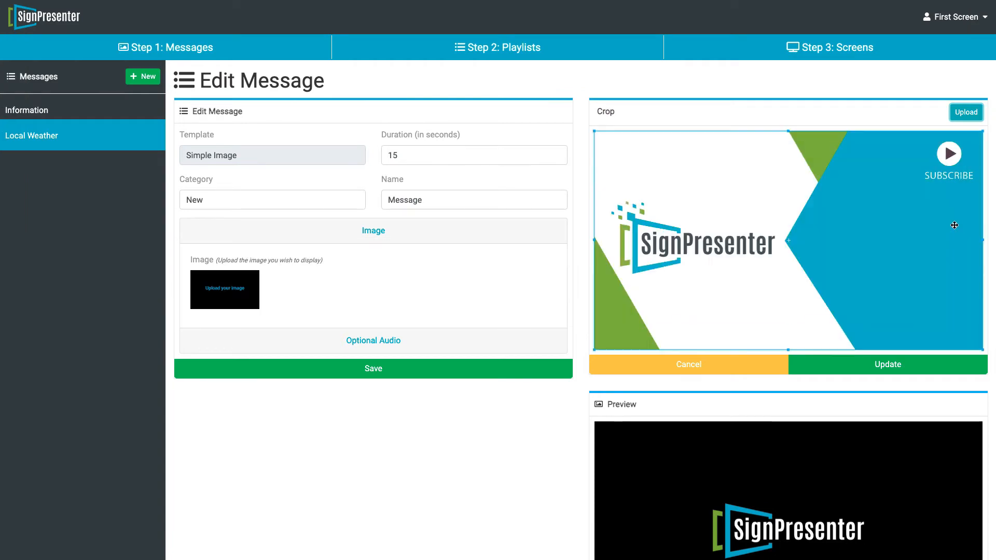
pyautogui.click(888, 365)
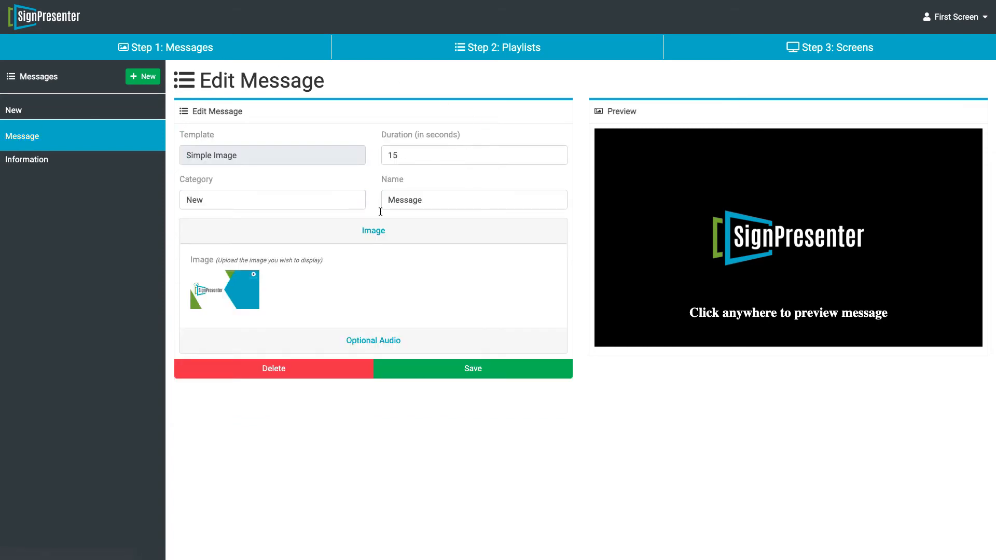
# Step: Move to Step 2: Playlists and create a new custom playlist
pyautogui.click(498, 48)
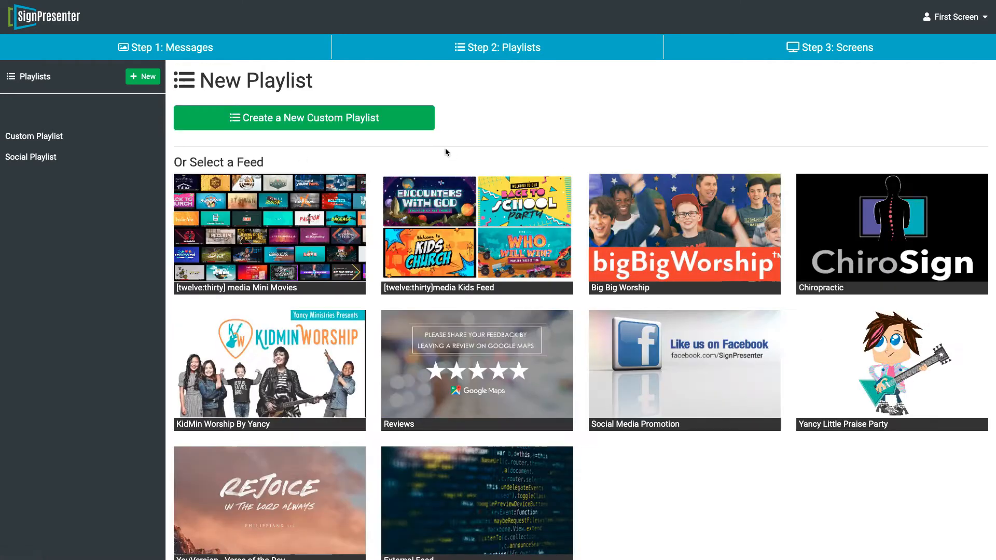
pyautogui.click(304, 117)
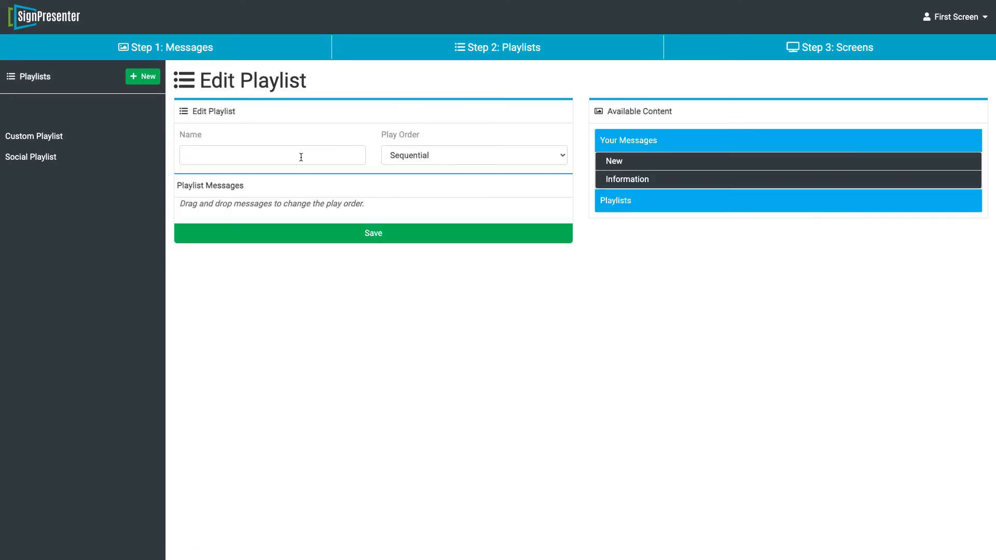
# Step: Name the playlist 'New', keep two Message entries above one Local Weather, and save
pyautogui.write('New')
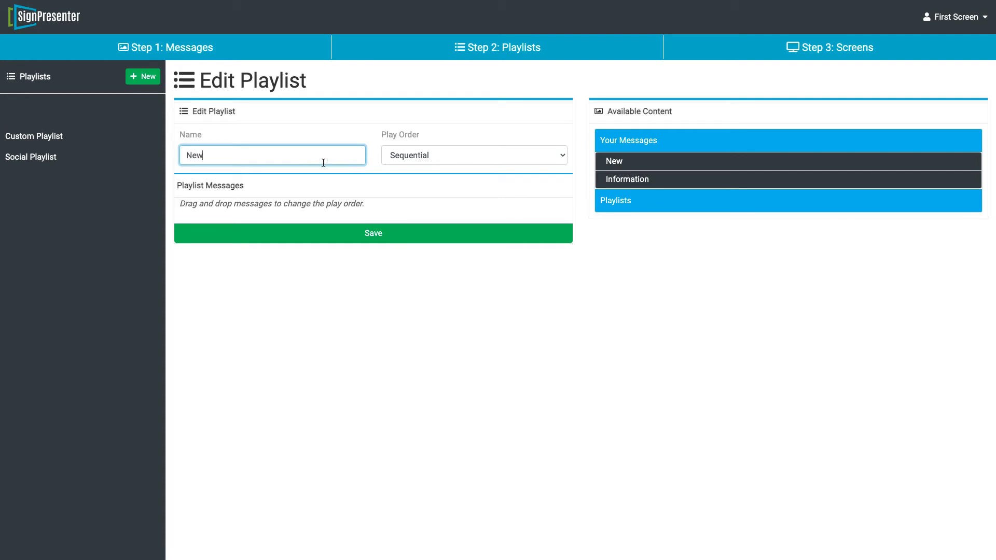
pyautogui.click(614, 160)
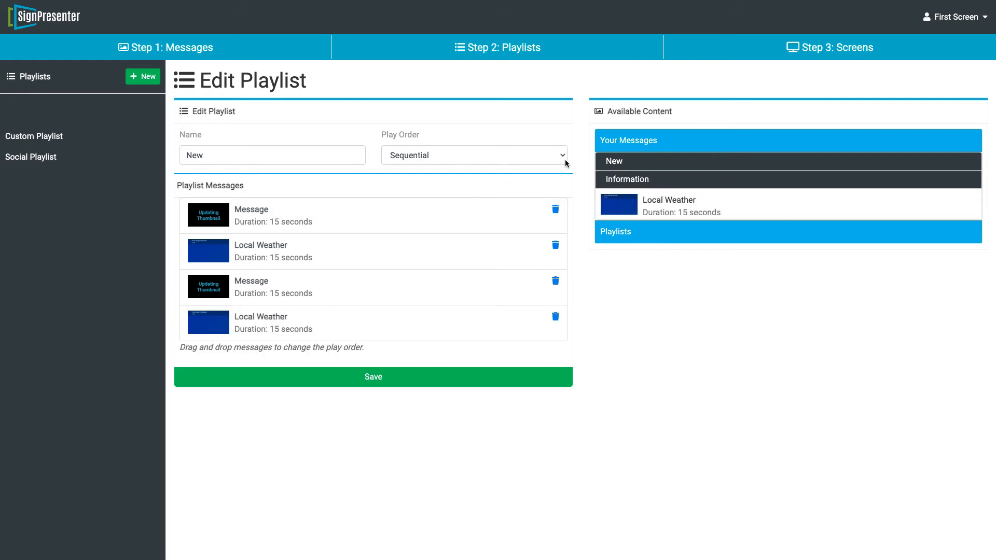
pyautogui.click(555, 316)
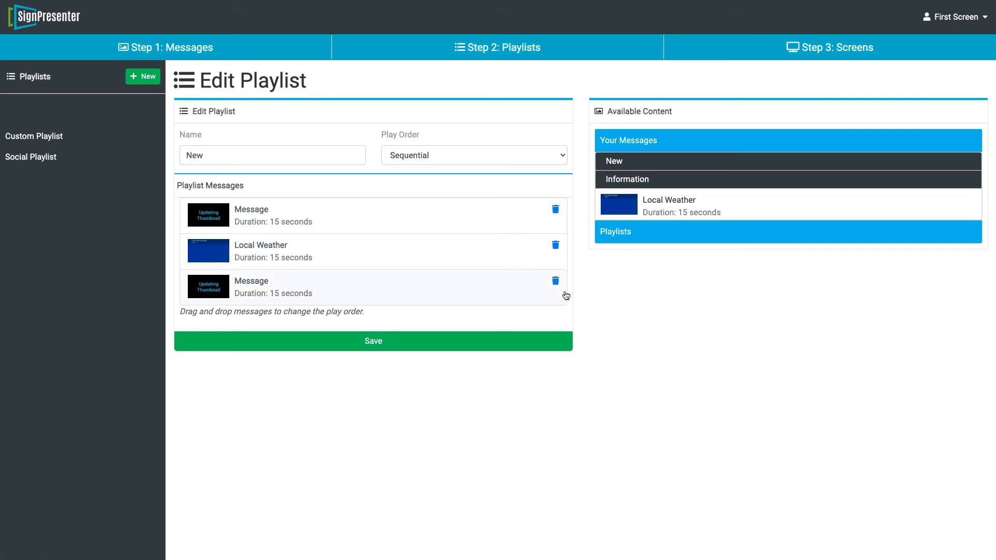
pyautogui.moveTo(251, 286); pyautogui.dragTo(251, 215)
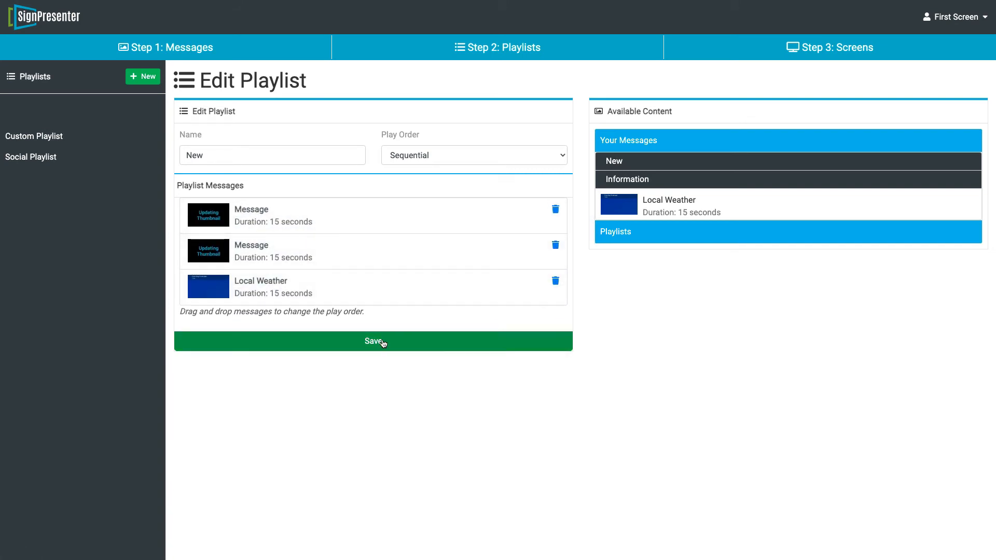
pyautogui.click(372, 342)
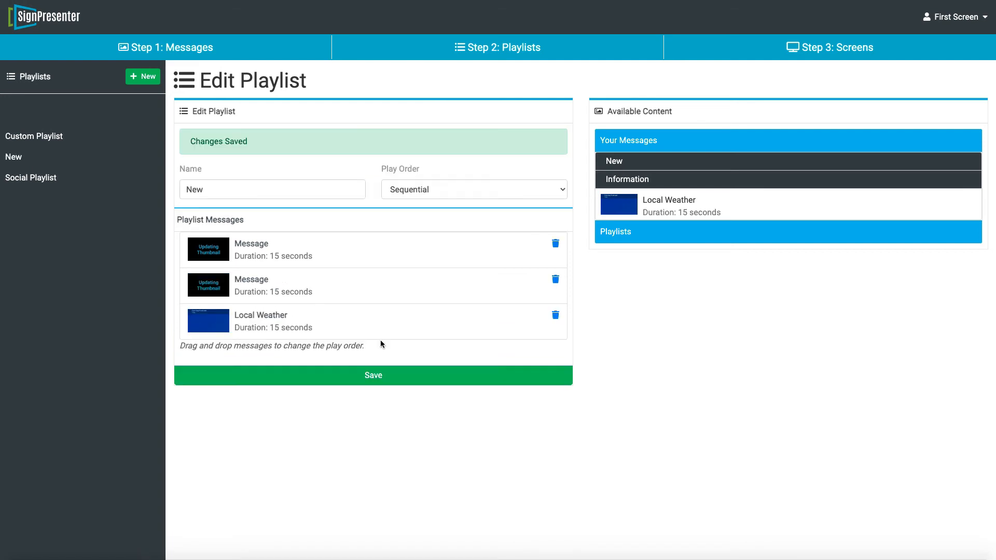
pyautogui.moveTo(827, 20)
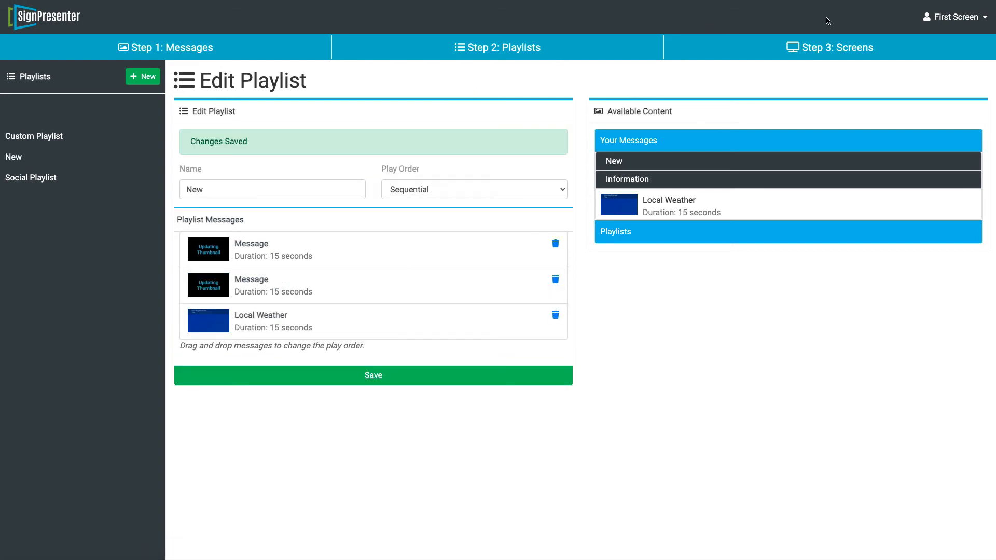
# Step: Assign a playlist to the First Screen Schedule under Step 3: Screens
pyautogui.click(830, 48)
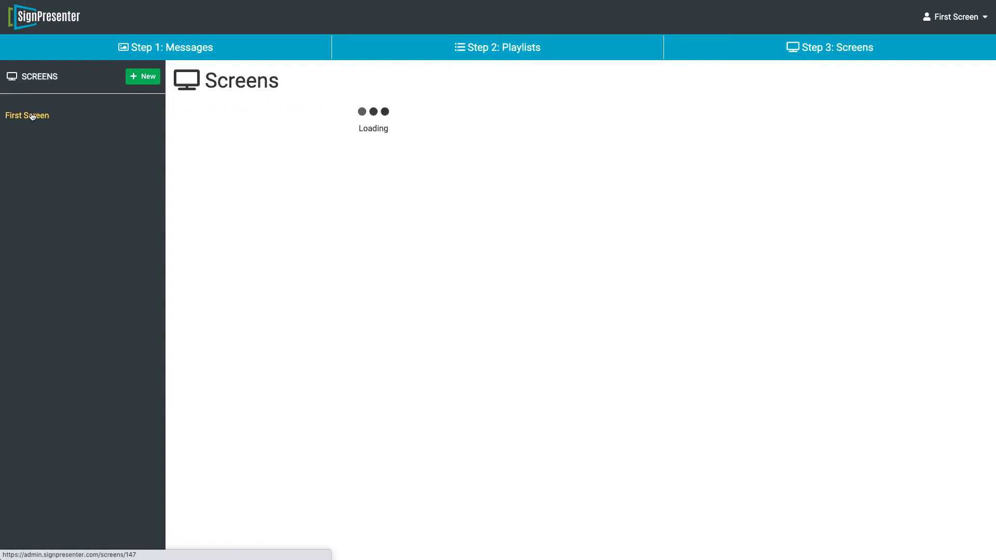
pyautogui.click(27, 116)
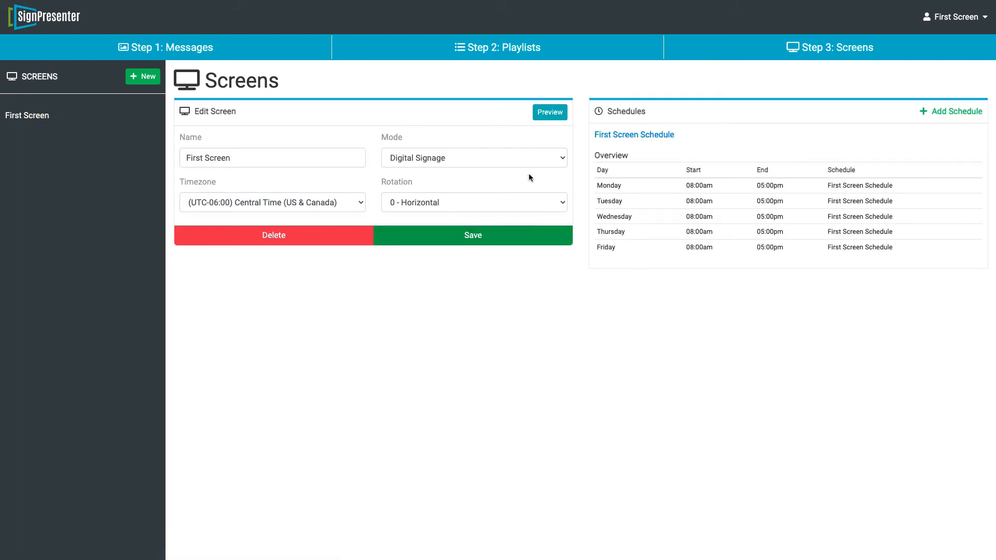
pyautogui.click(634, 135)
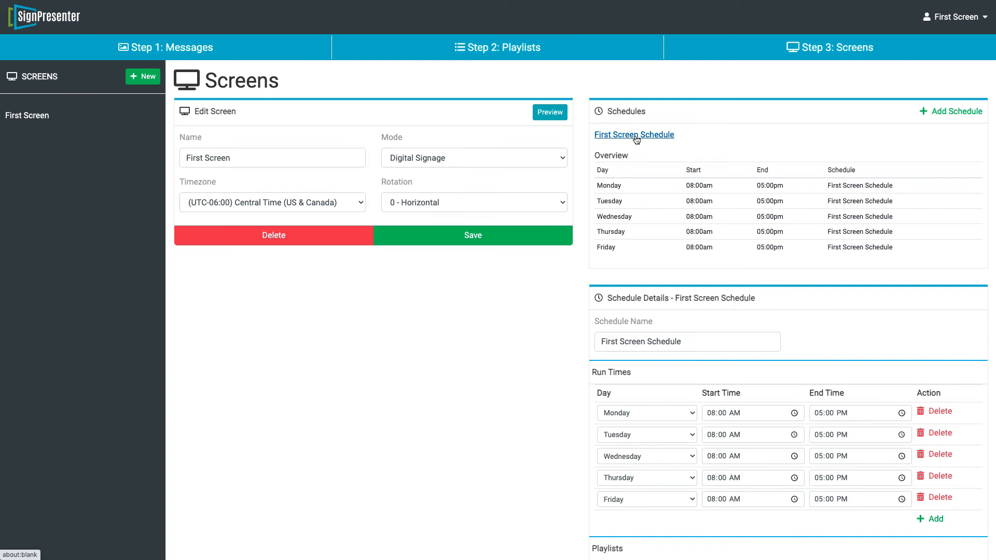
pyautogui.scroll(-3)
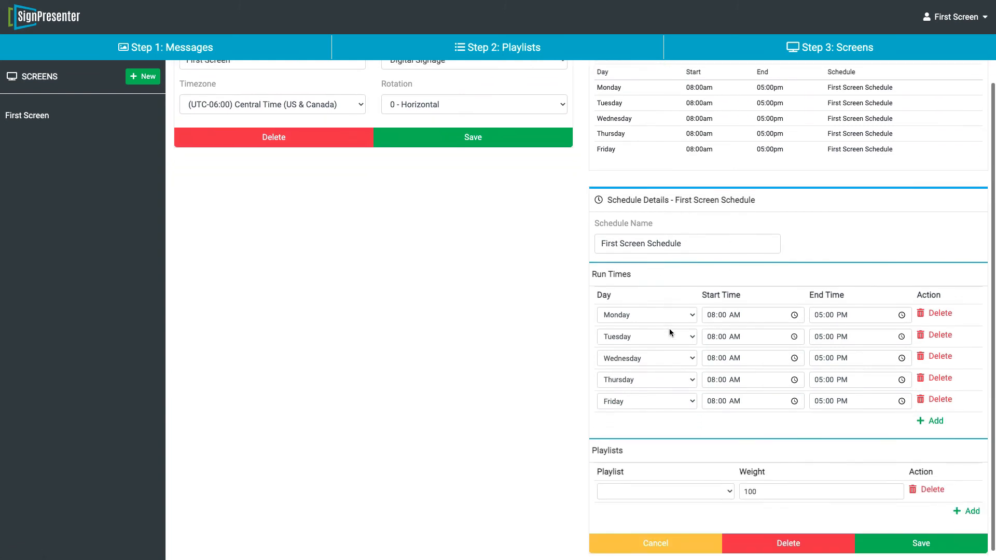
pyautogui.click(664, 492)
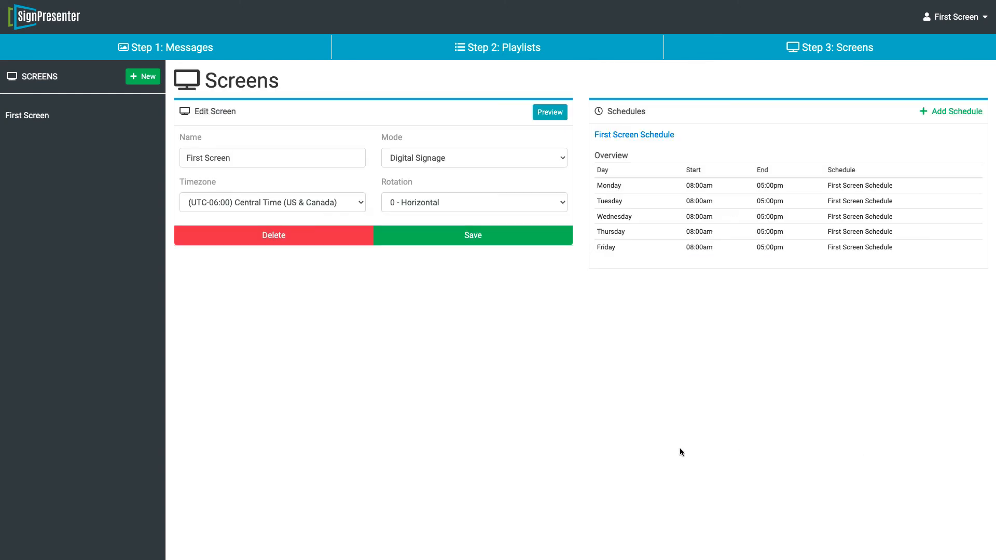
# Step: Preview the First Screen showing the uploaded subscribe image
pyautogui.click(550, 112)
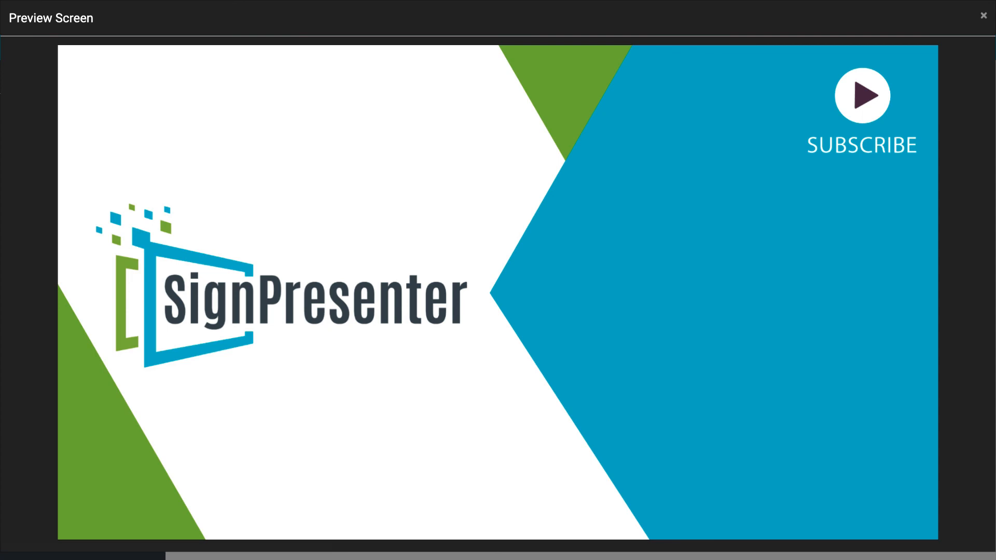
pyautogui.moveTo(981, 15)
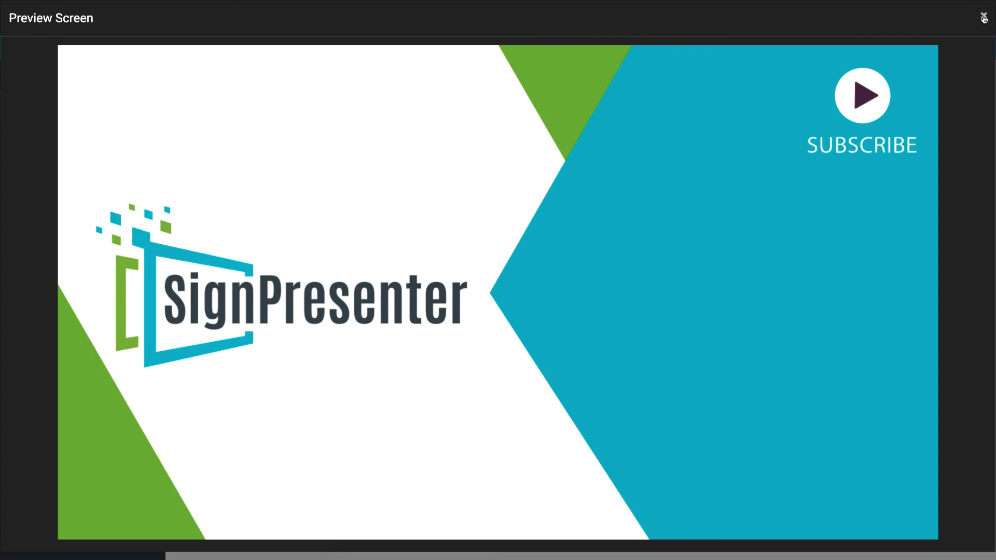